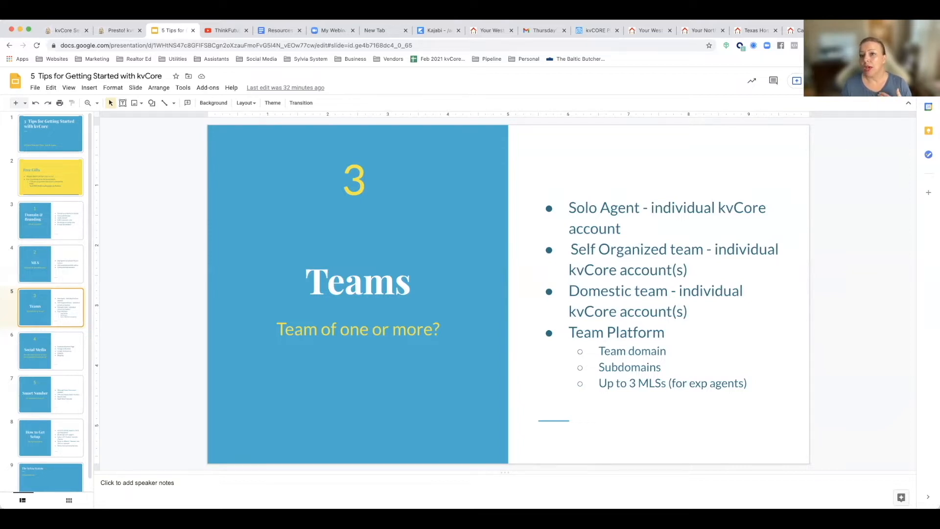
mouse_move(597, 30)
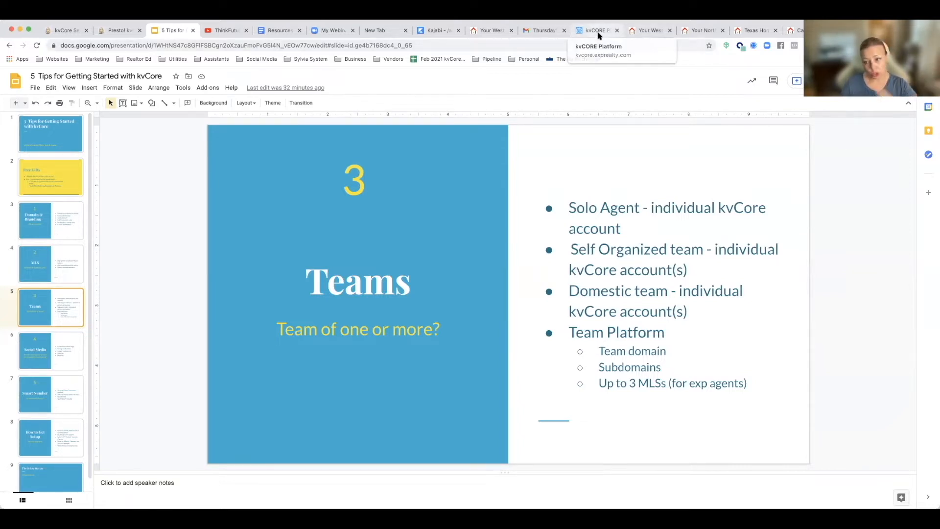
Step: Filter All Contacts by the #katlyn sharing hashtag and open the first shared contact's record
left_click(594, 31)
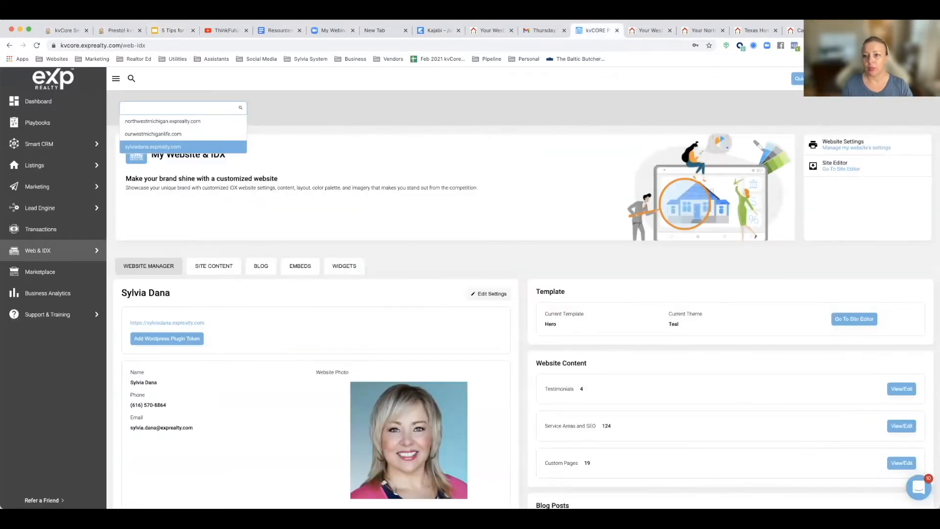
mouse_move(37, 186)
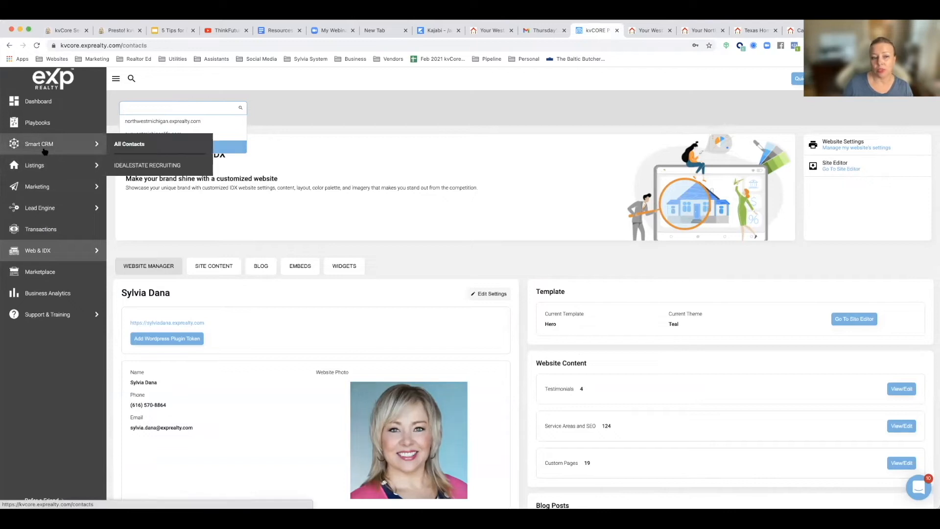
left_click(129, 143)
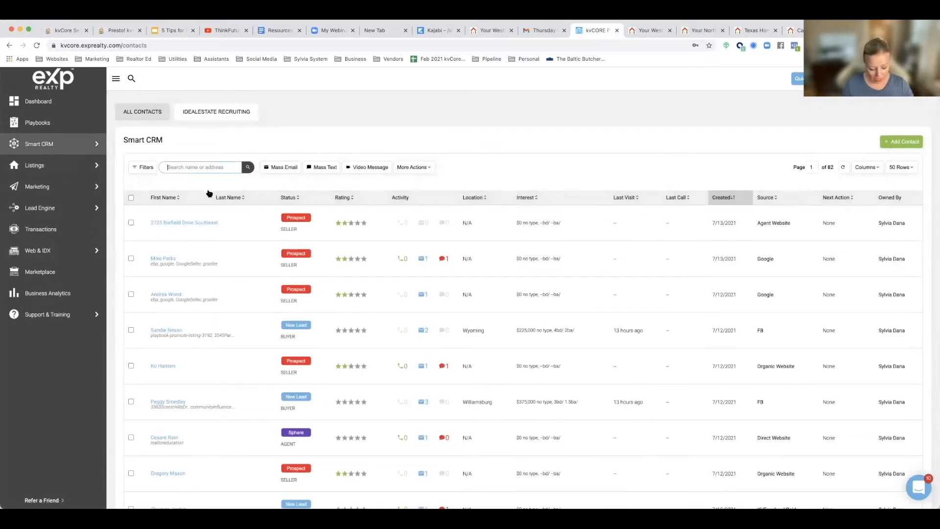
type("#katlyn")
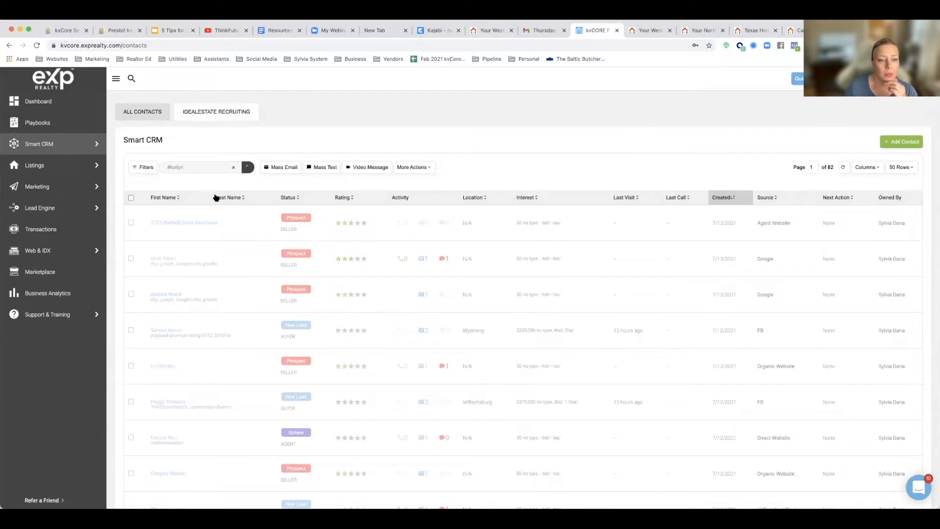
left_click(246, 113)
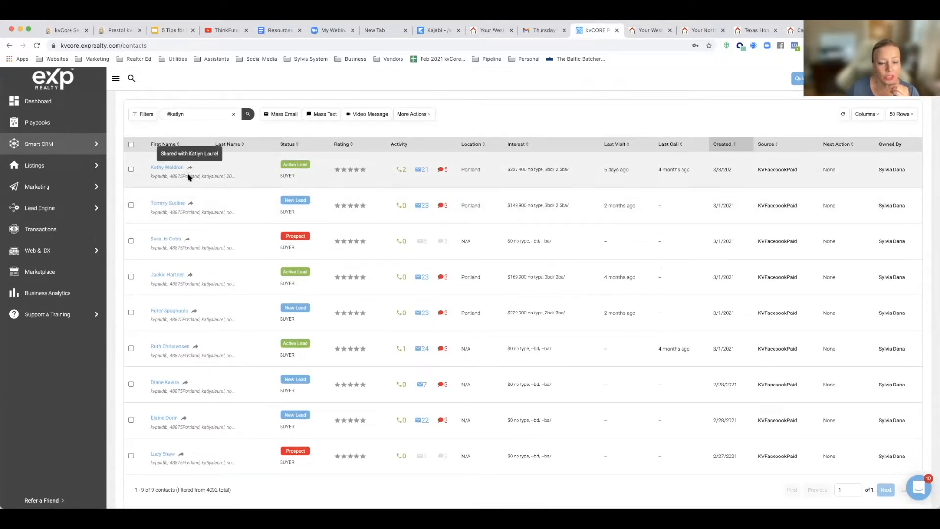
scroll("down", 3)
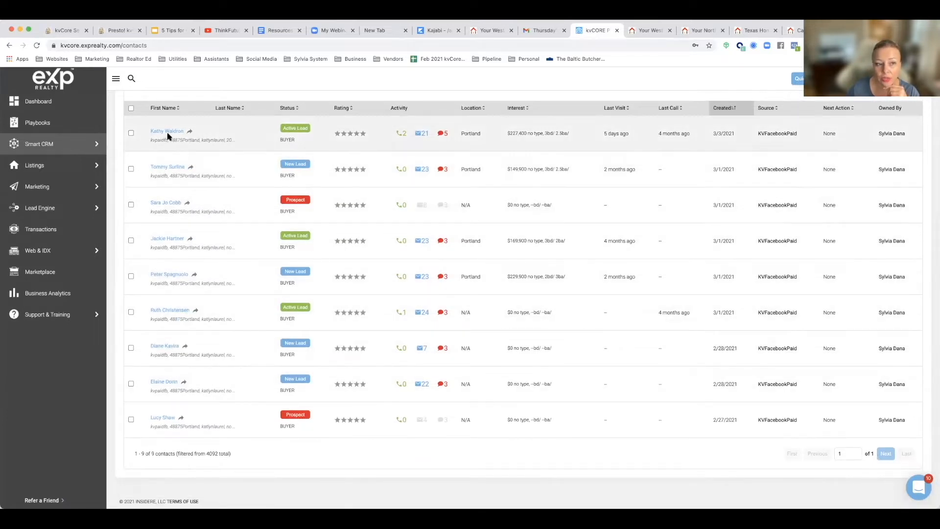
left_click(166, 130)
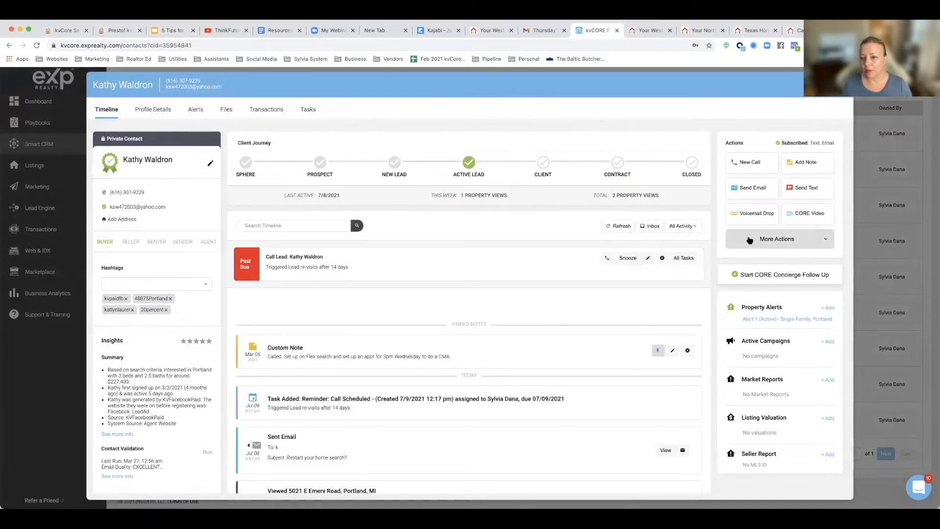
Step: Show the More Actions list for the open contact, including the transfer option
left_click(777, 239)
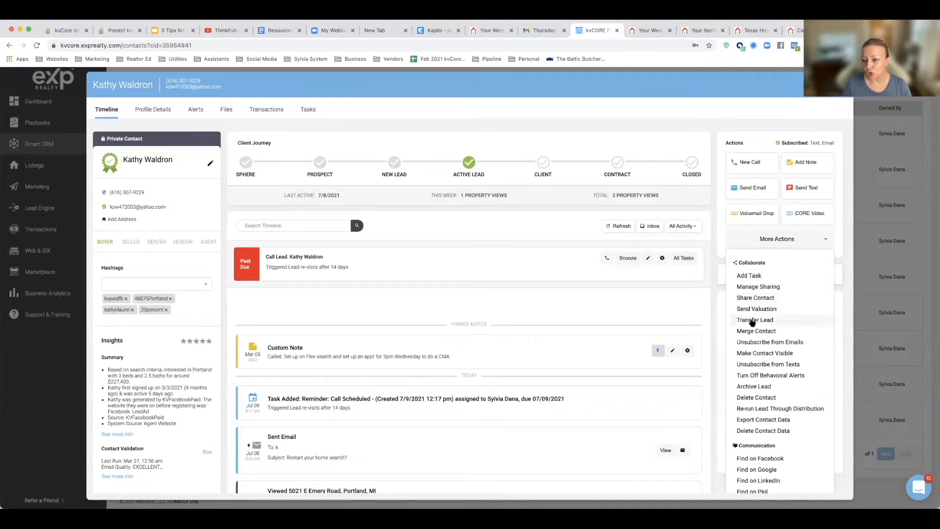
mouse_move(172, 31)
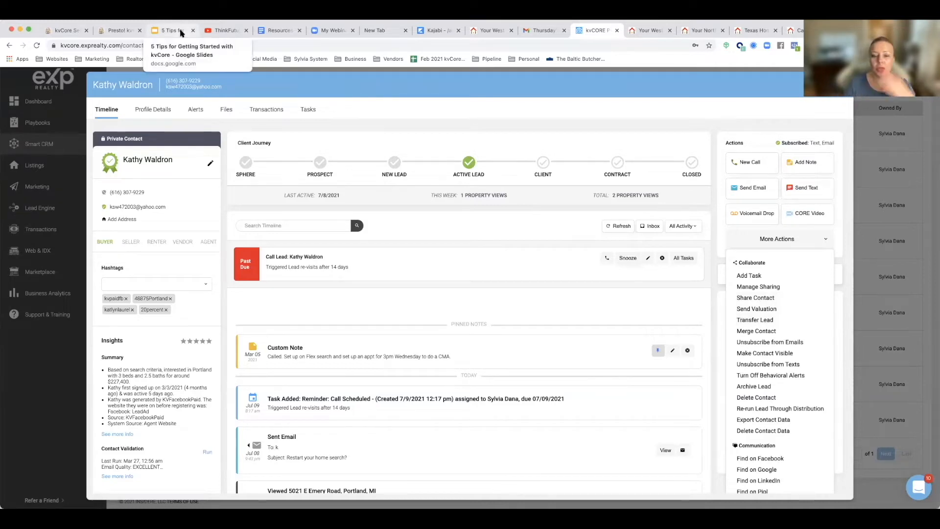
Step: Switch back to the Google Slides deck on the Teams slide, self-organized team bullet
left_click(173, 30)
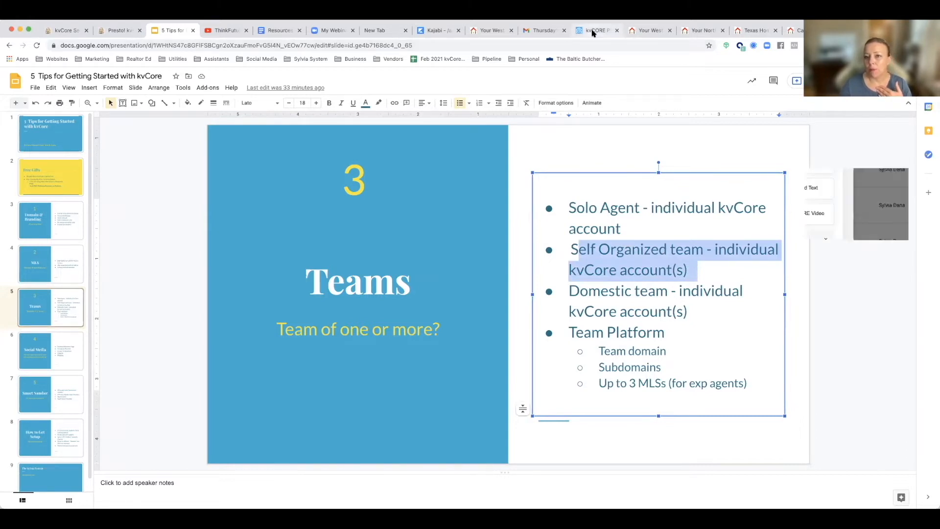
Step: Rerun the #katlyn contact search in kvCORE and reopen the first lead's record
left_click(596, 31)
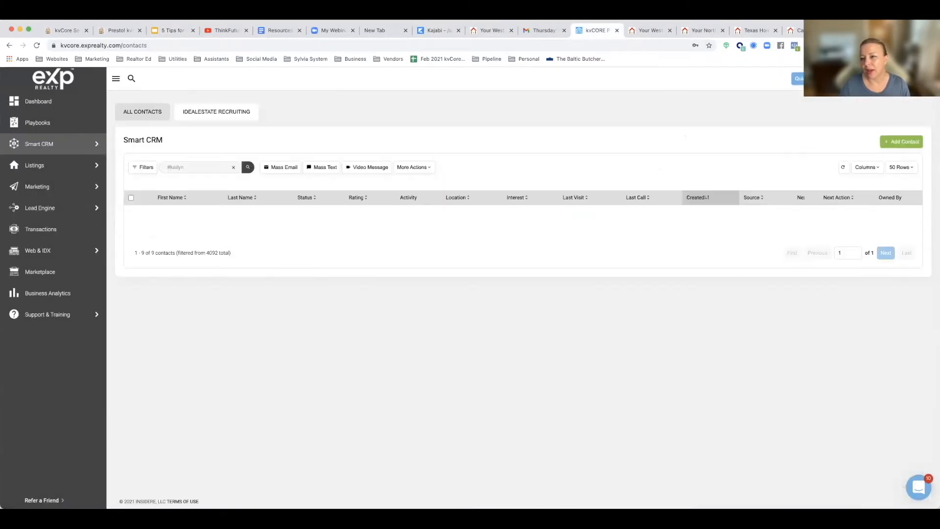
left_click(247, 167)
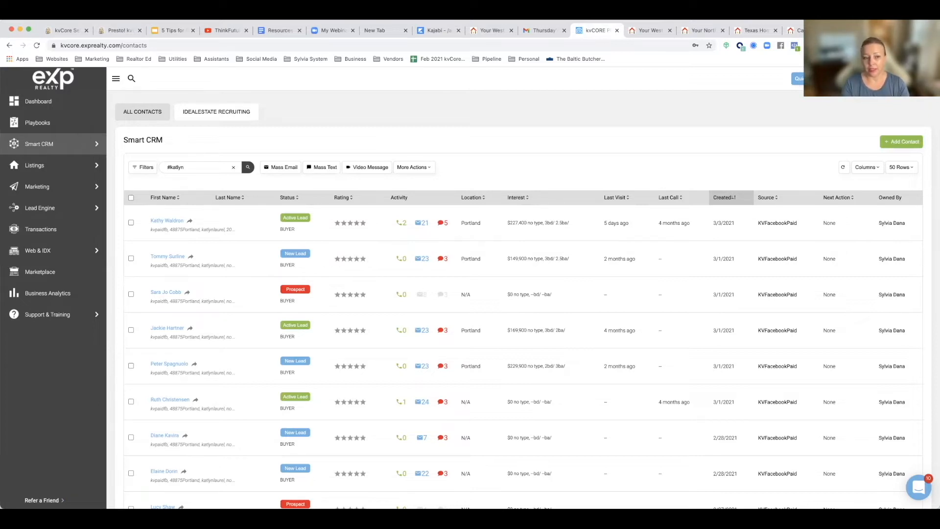
mouse_move(418, 330)
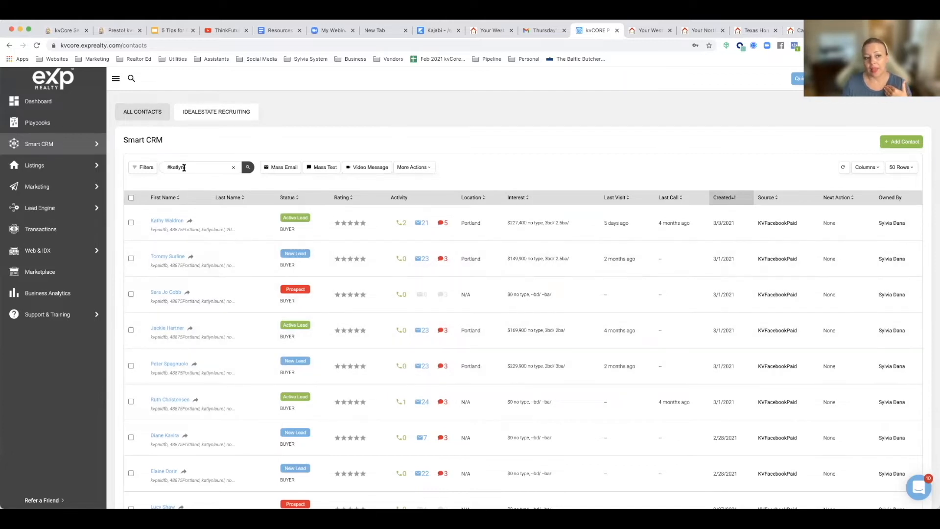
left_click(166, 220)
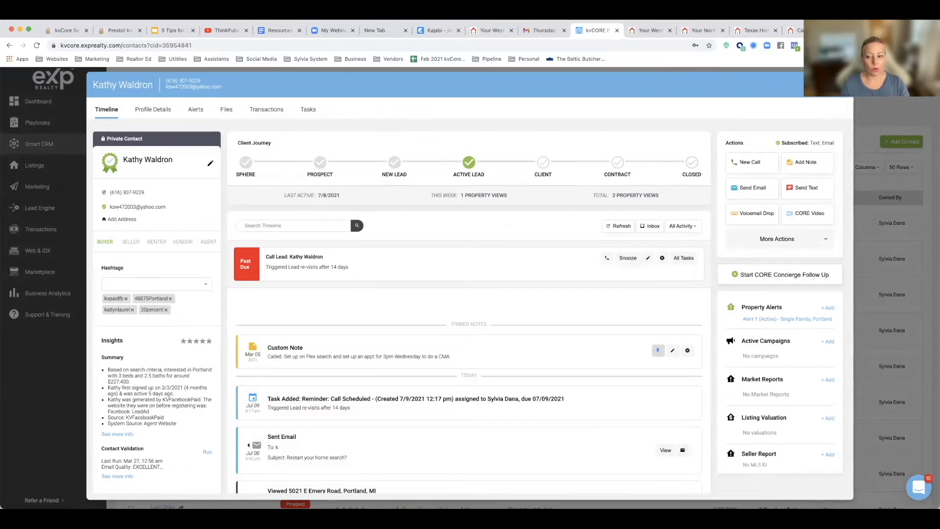
Step: View Manage Sharing for the contact — shared with one editor teammate — then leave the dialog
left_click(776, 239)
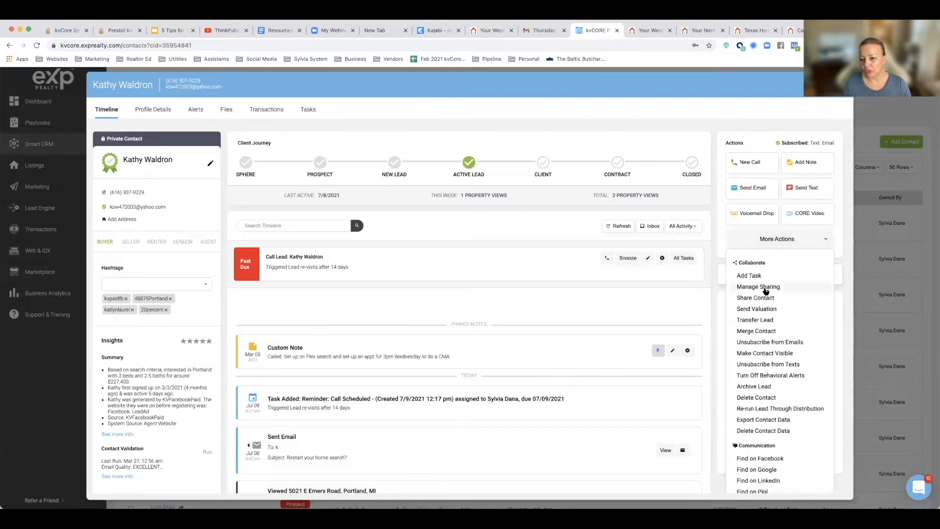
left_click(757, 286)
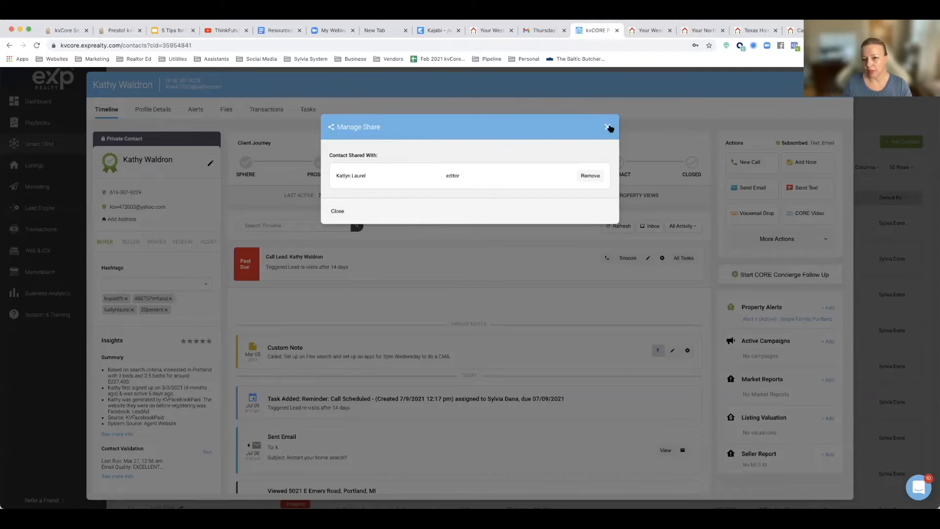
left_click(172, 30)
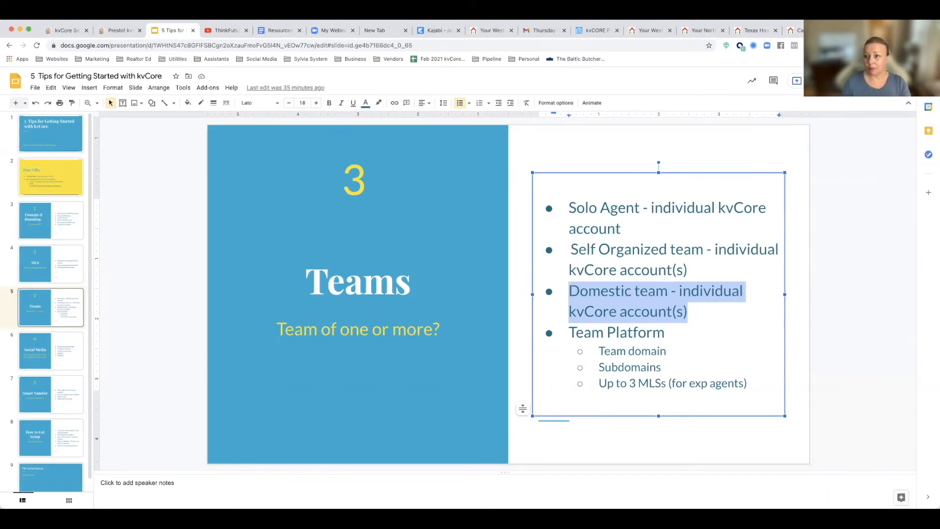
Step: Visit lavabird.realestate in a new tab, then bring up The Leonard Group's eXp team site
left_click(354, 31)
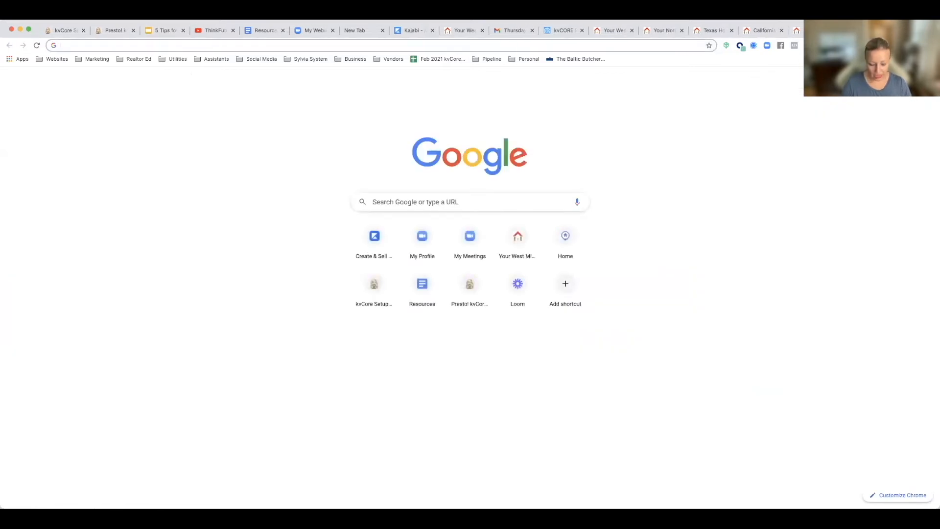
type("lavabird.realestate")
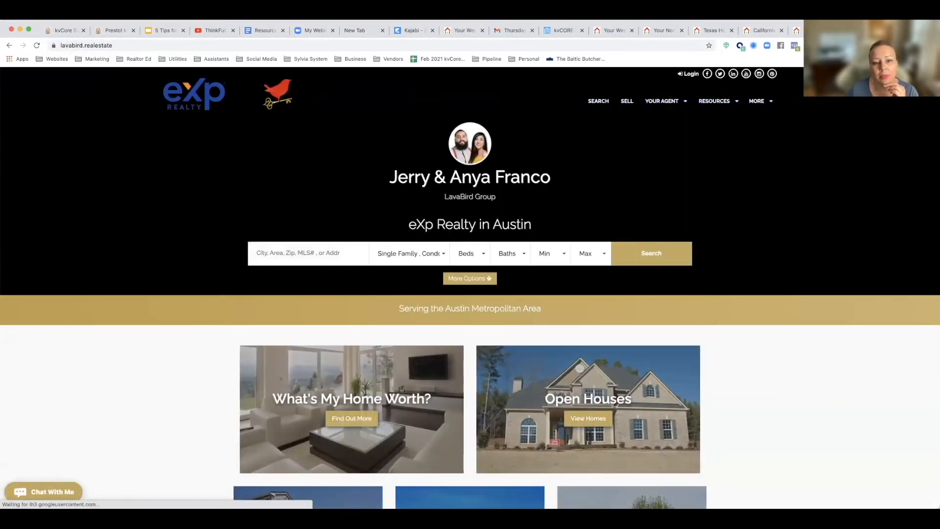
left_click(87, 45)
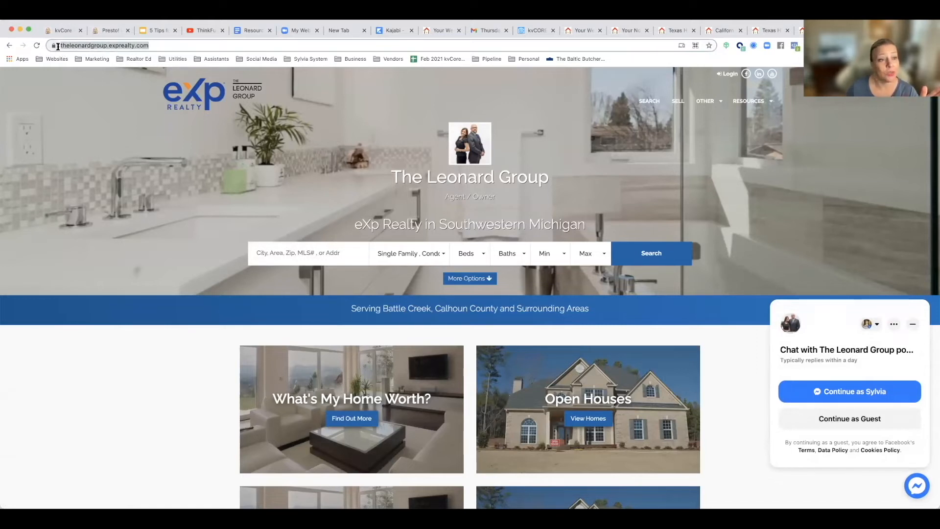
Step: Note the team site's address, then return to the '5 Tips for Getting Started with kvCore' deck
left_click(102, 46)
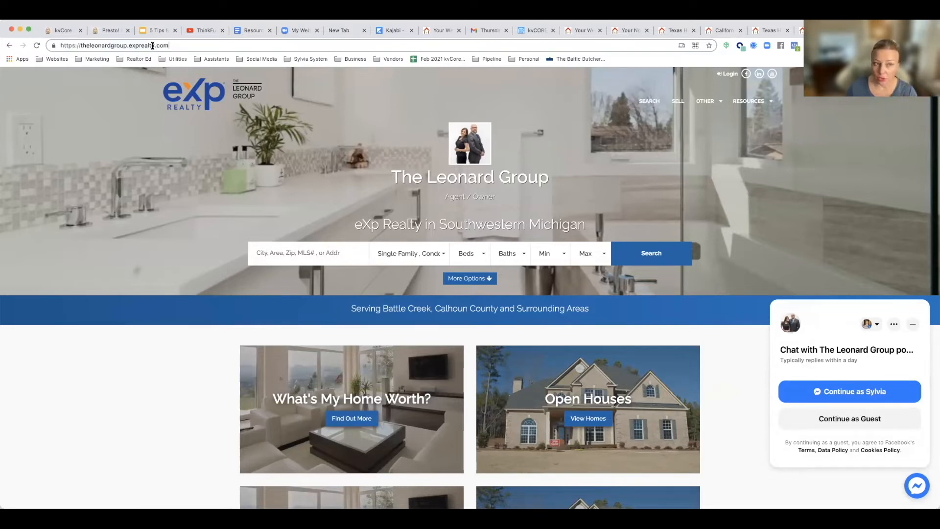
mouse_move(148, 53)
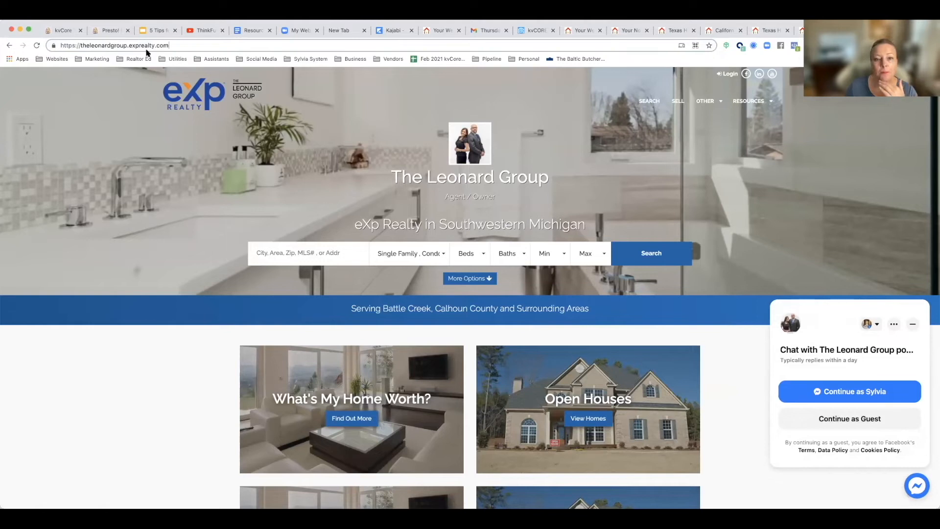
mouse_move(471, 169)
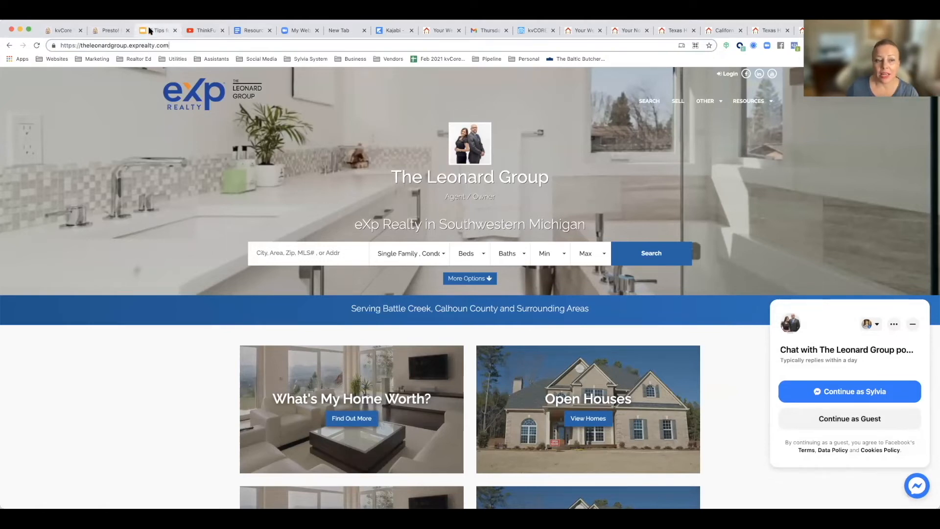
left_click(155, 30)
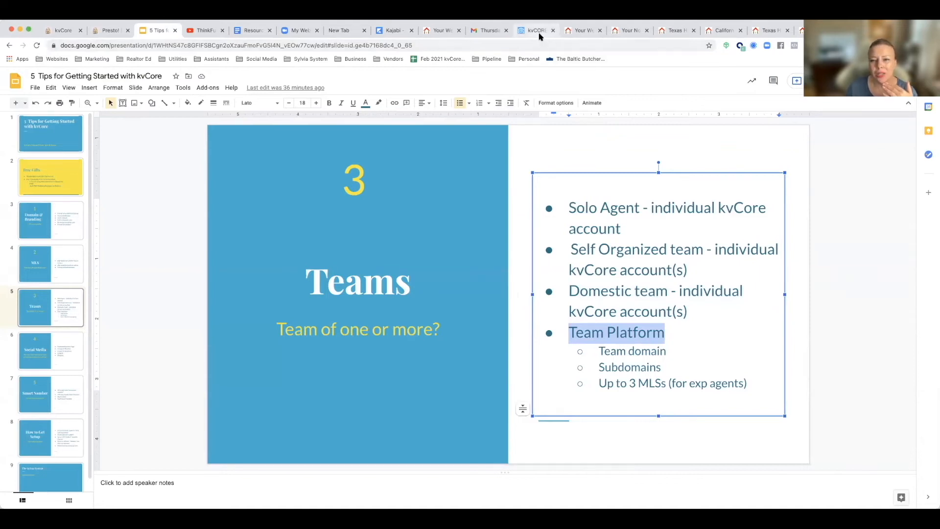
Step: Glance at the kvCORE contacts list, then start a fresh tab for another team site address
left_click(534, 30)
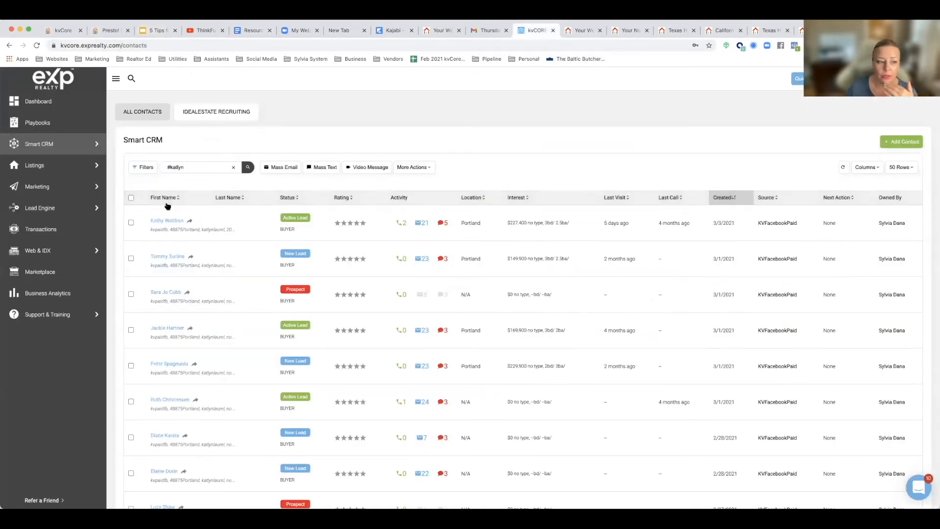
left_click(37, 250)
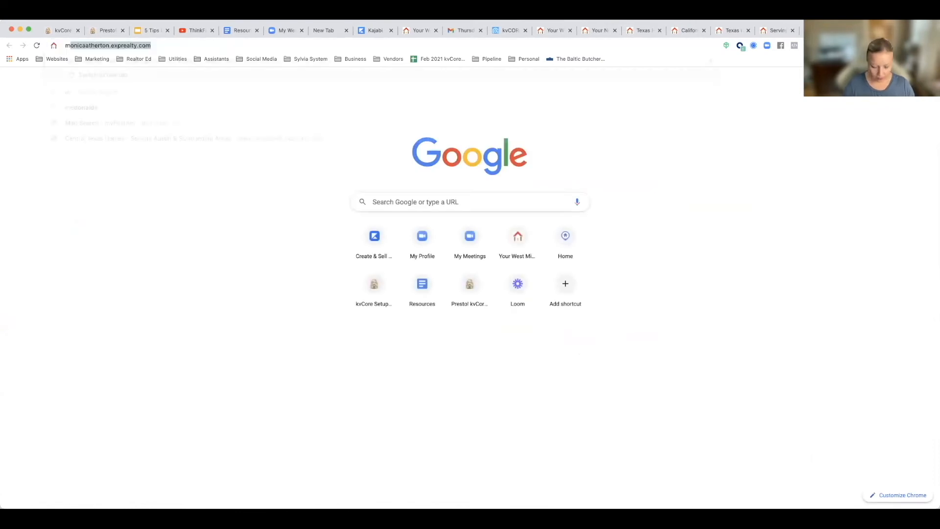
type("marianhuish.com")
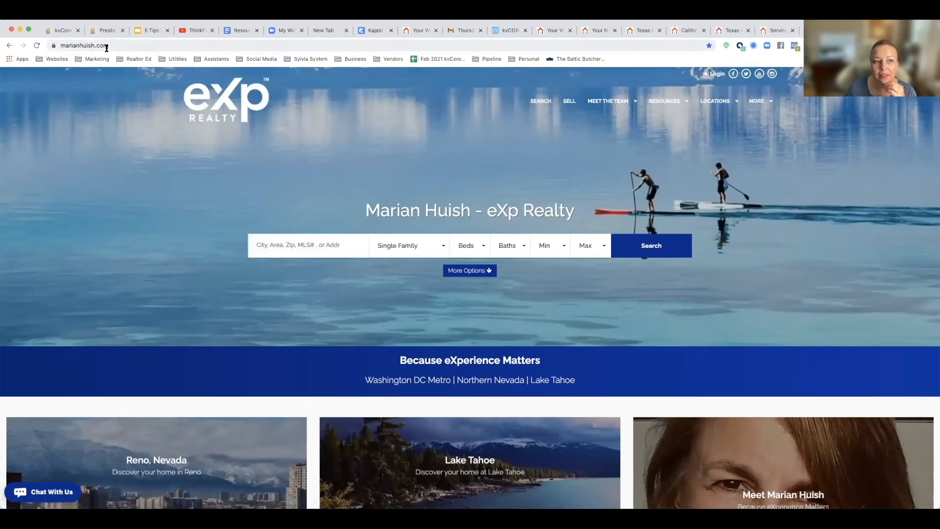
scroll("down", 3)
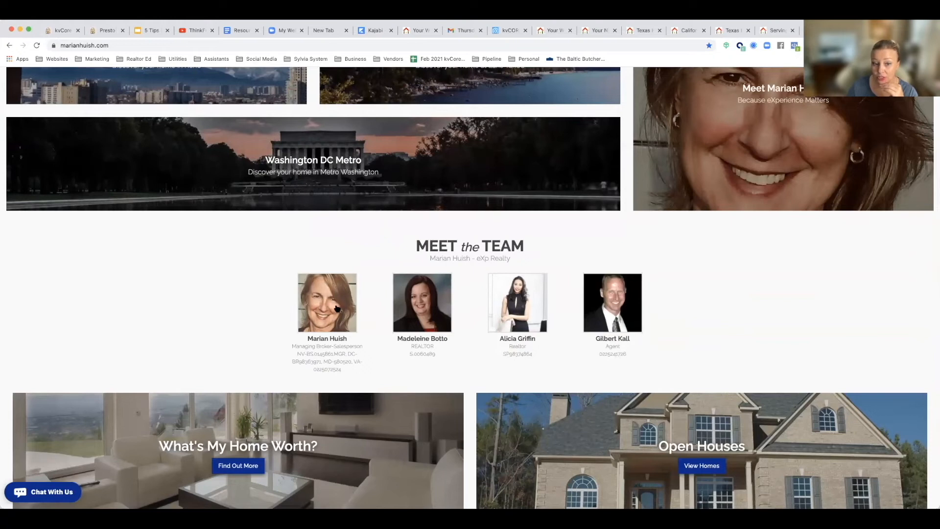
mouse_move(516, 302)
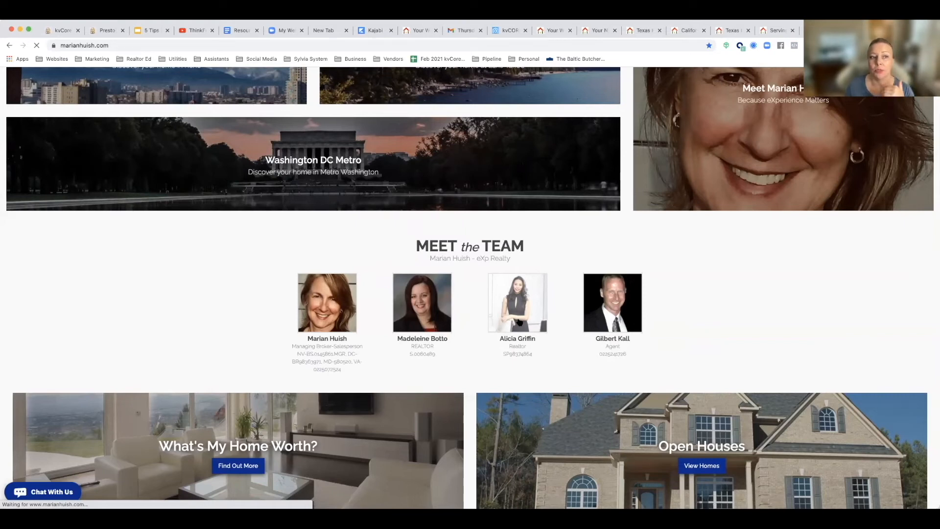
left_click(517, 302)
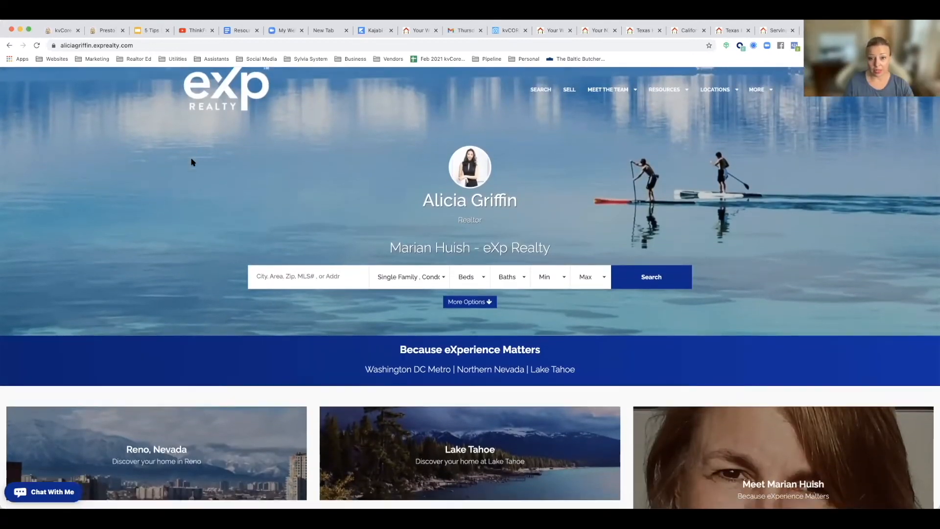
Step: Review the agent page, then go back to Marian Huish's team site and its Meet the Team roster
scroll("down", 3)
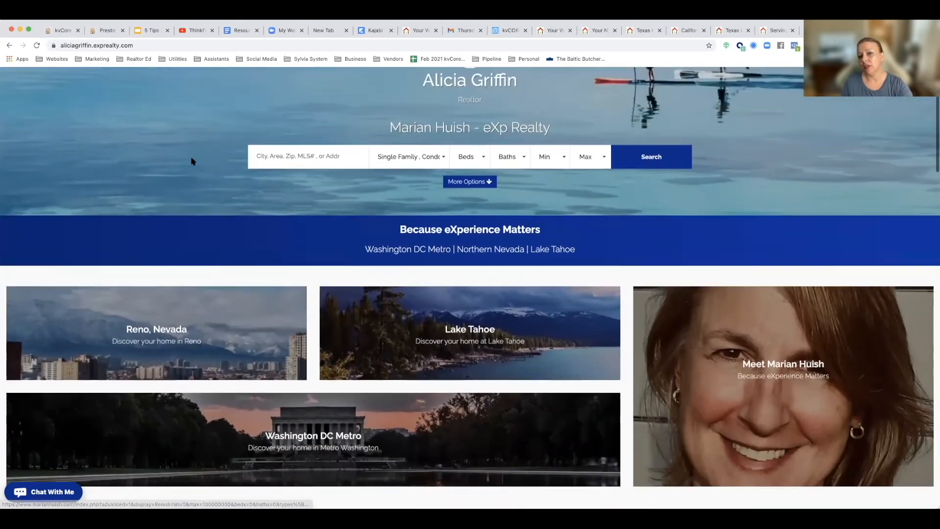
scroll("down", 3)
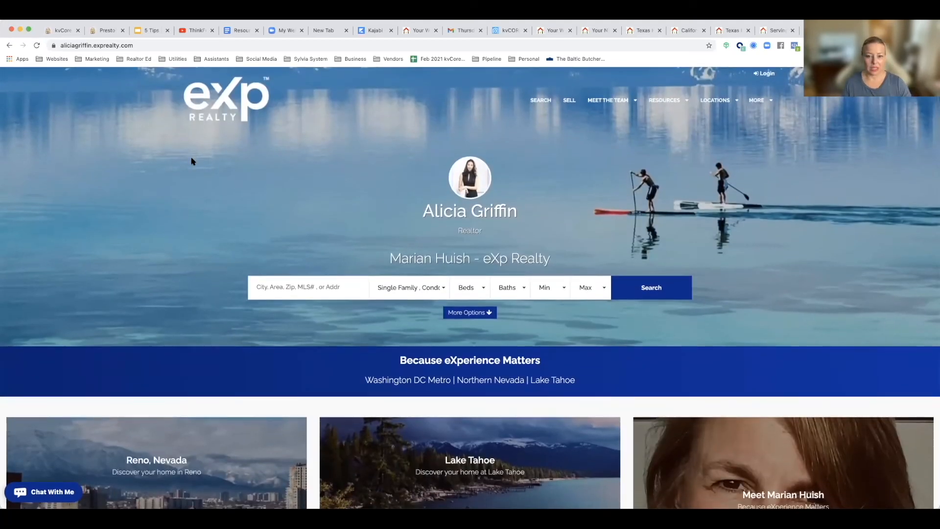
left_click(95, 45)
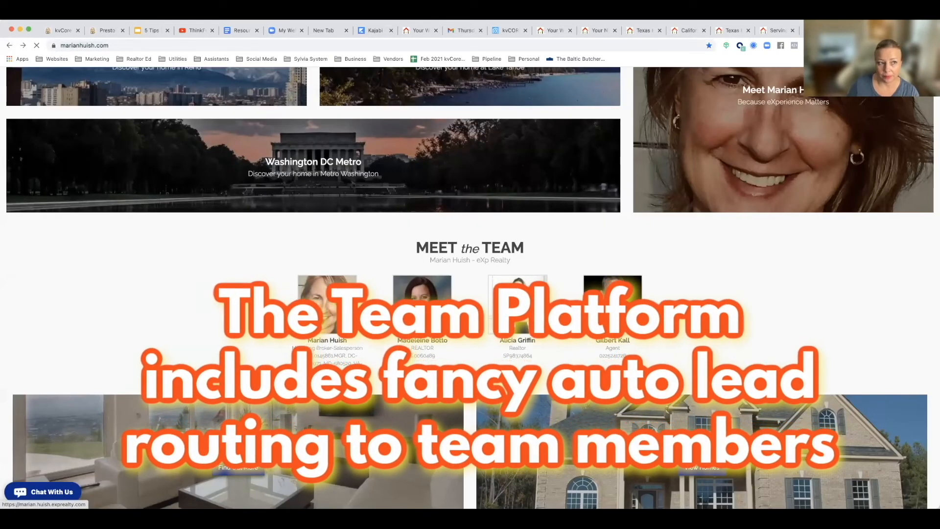
Step: Reload the team homepage, view the Locations menu's page list, and scroll to the MLS disclaimer footer
left_click(151, 30)
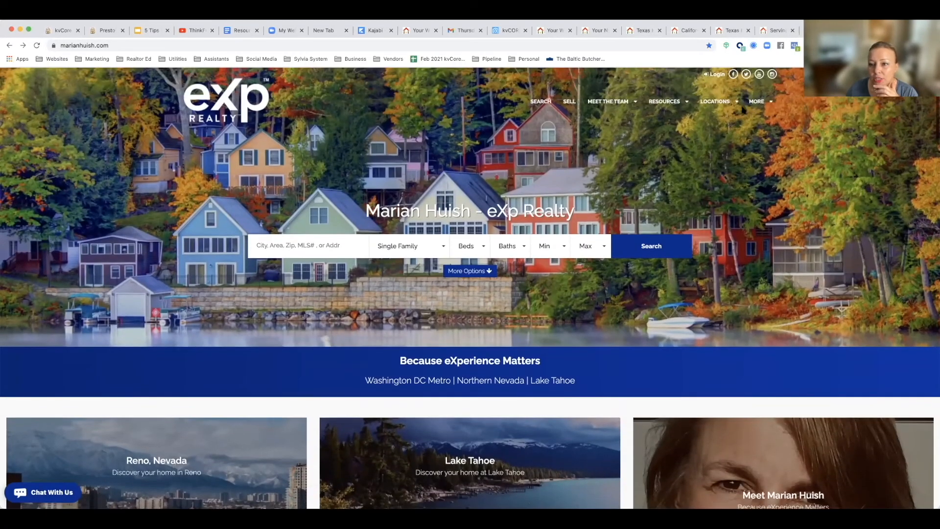
left_click(714, 100)
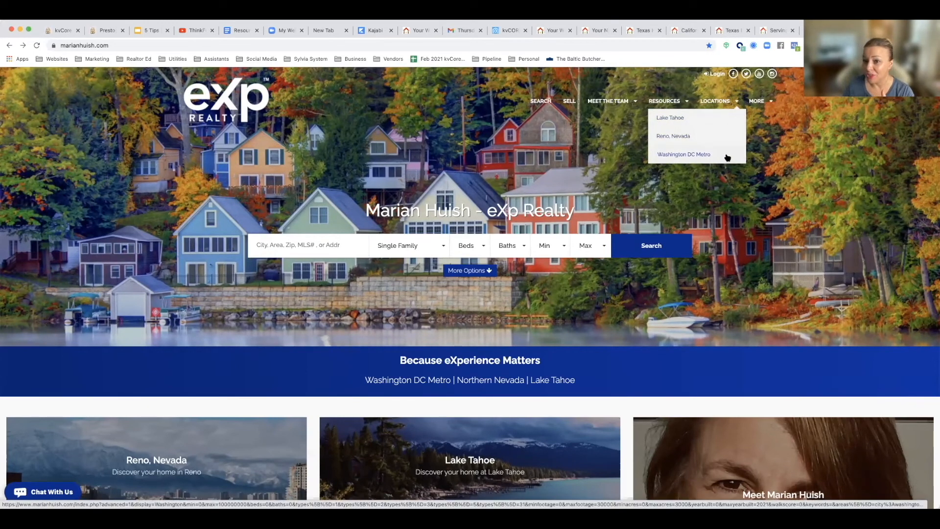
mouse_move(719, 155)
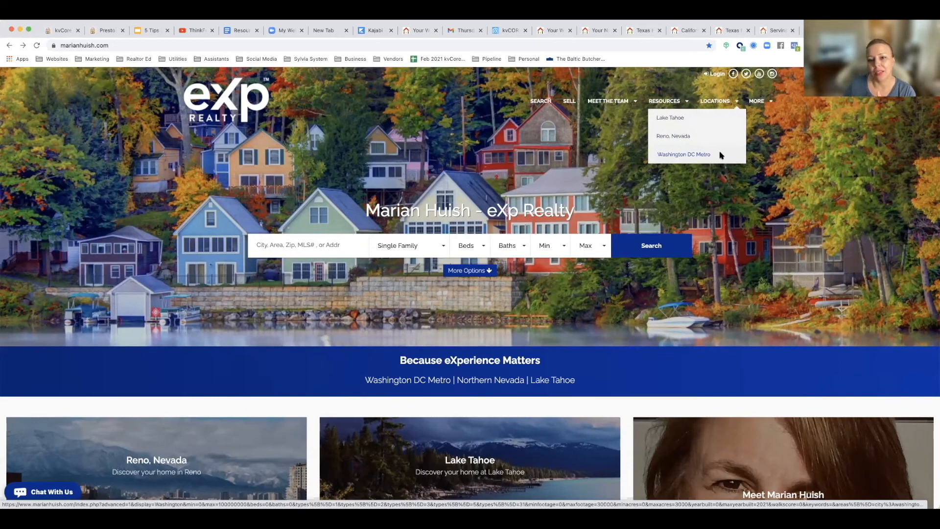
scroll("down", 3)
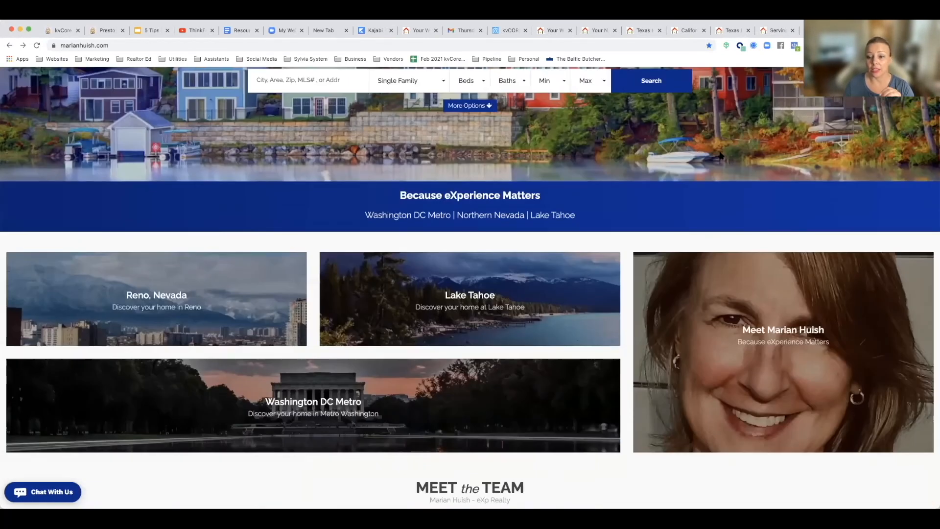
scroll("down", 3)
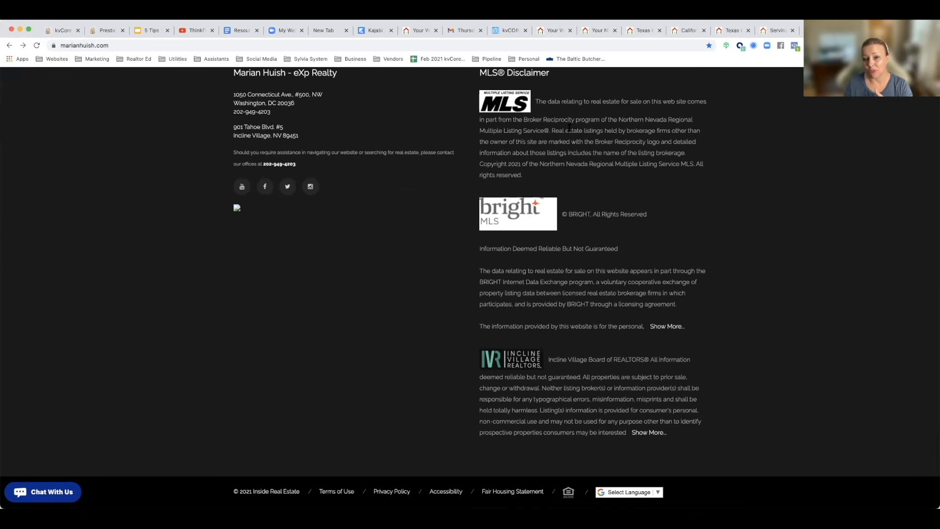
Step: Scroll back to the top of the homepage showing the hero search banner and location tiles
scroll("up", 3)
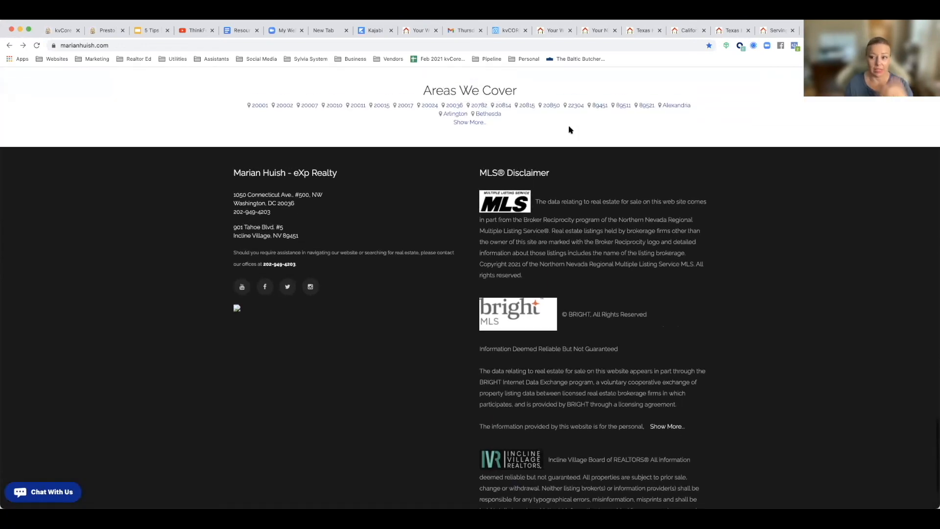
scroll("up", 3)
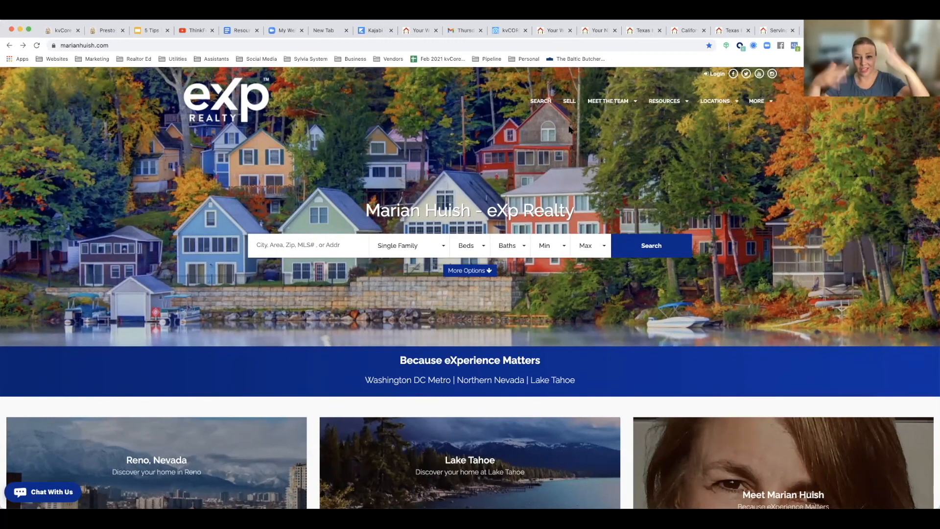
mouse_move(550, 121)
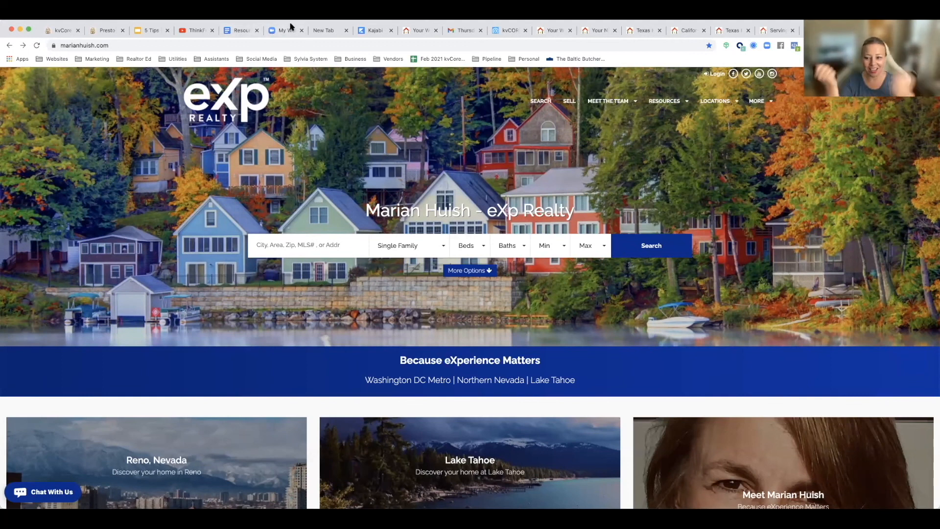
mouse_move(204, 41)
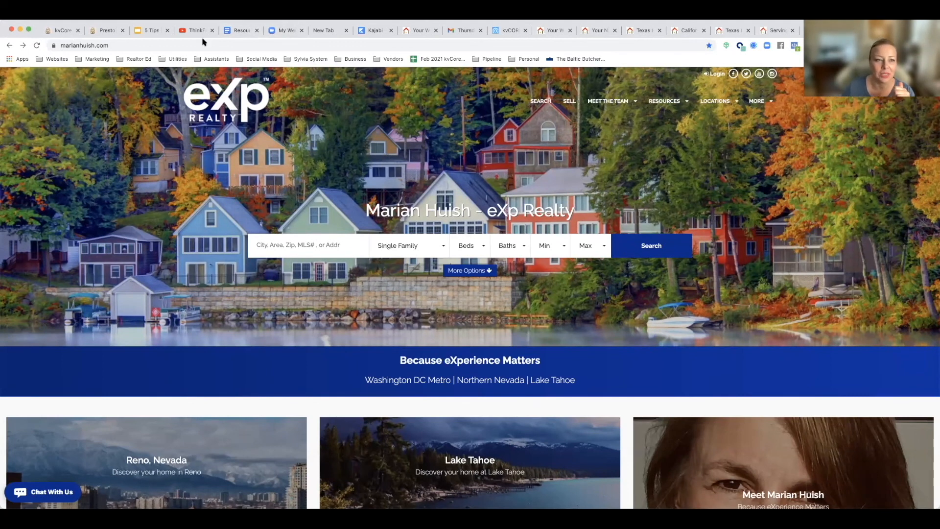